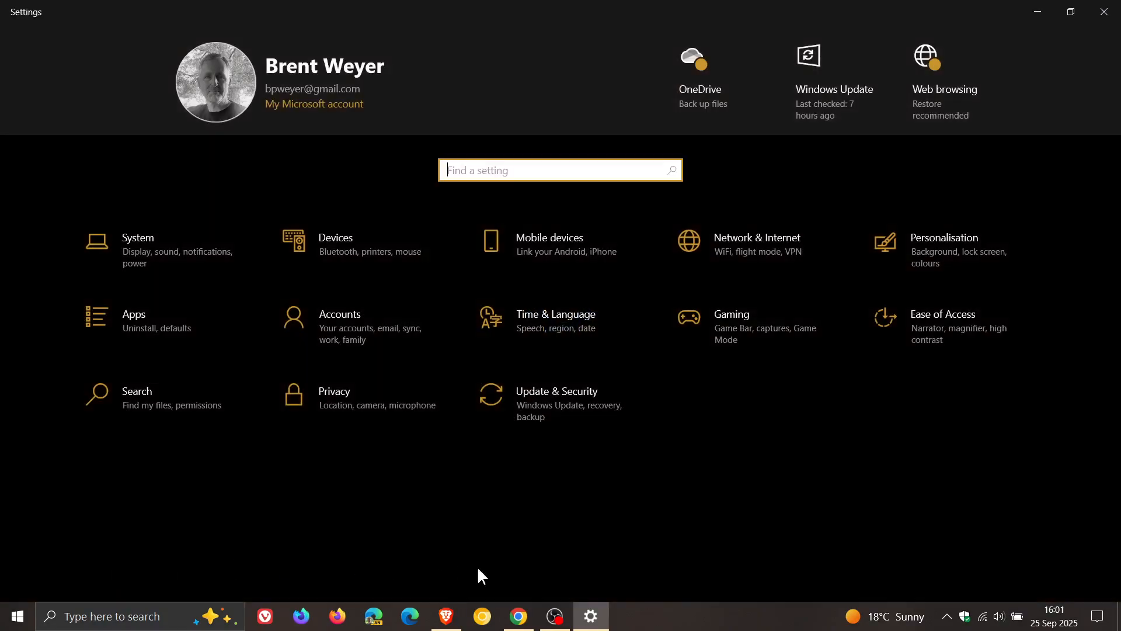
- Go to Update & Security to reach the Windows Update page showing ESU enrollment
click(556, 391)
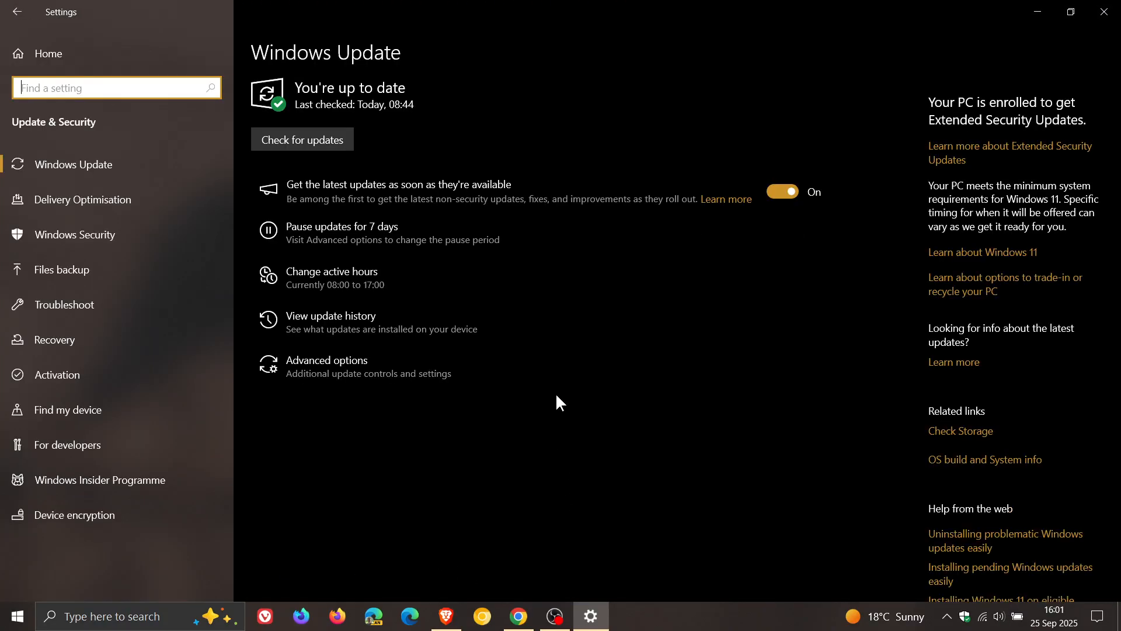
mouse_move(698, 439)
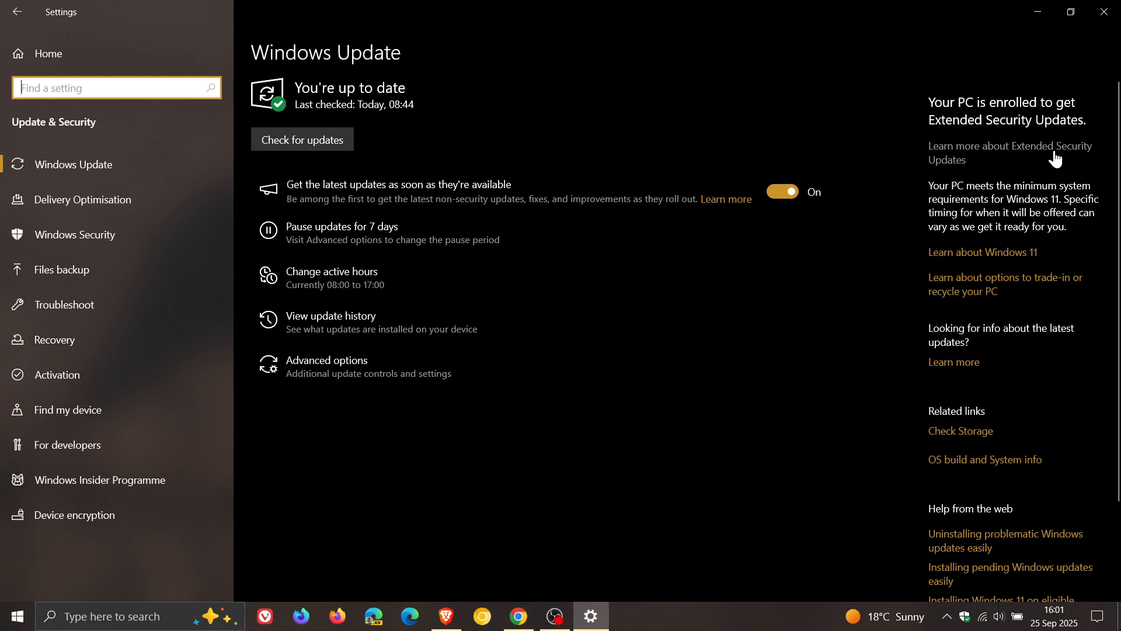
mouse_move(966, 167)
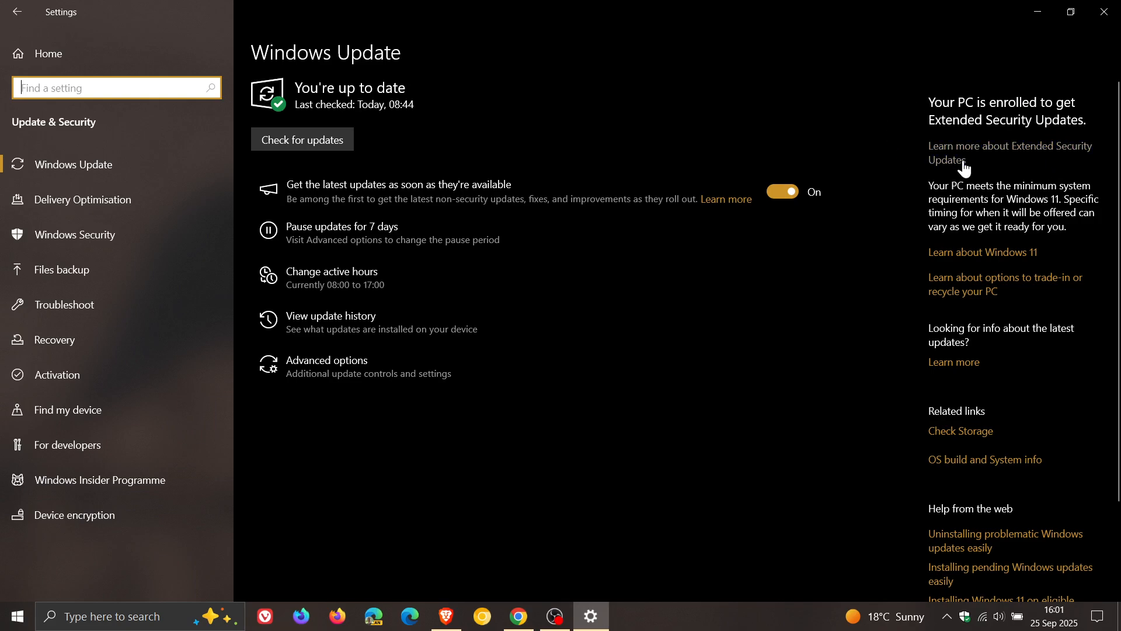
mouse_move(826, 104)
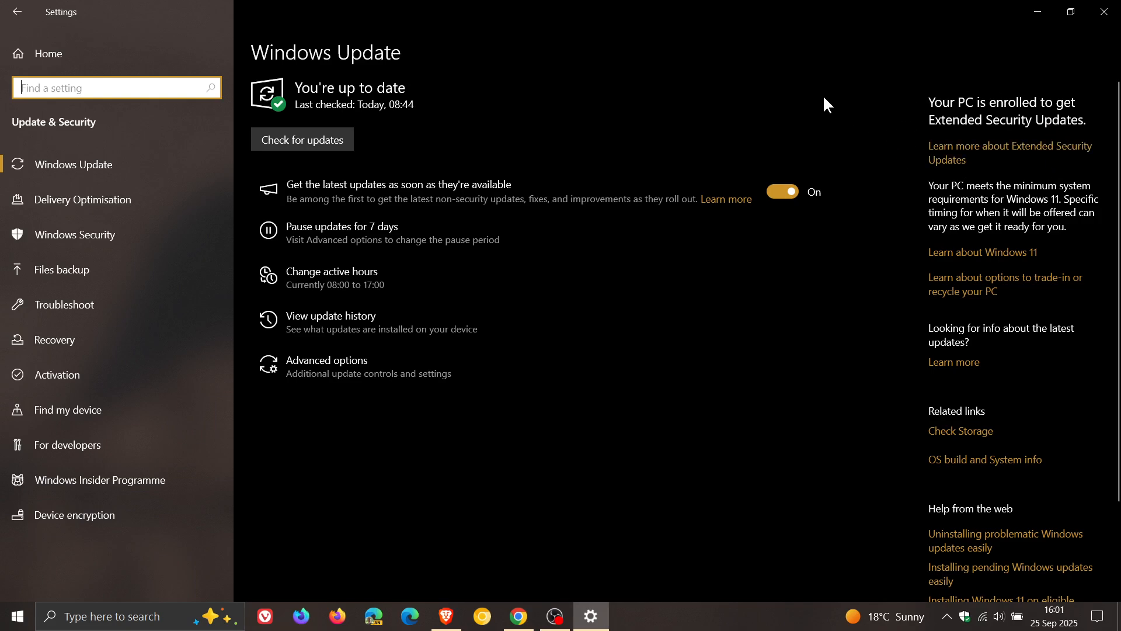
mouse_move(802, 95)
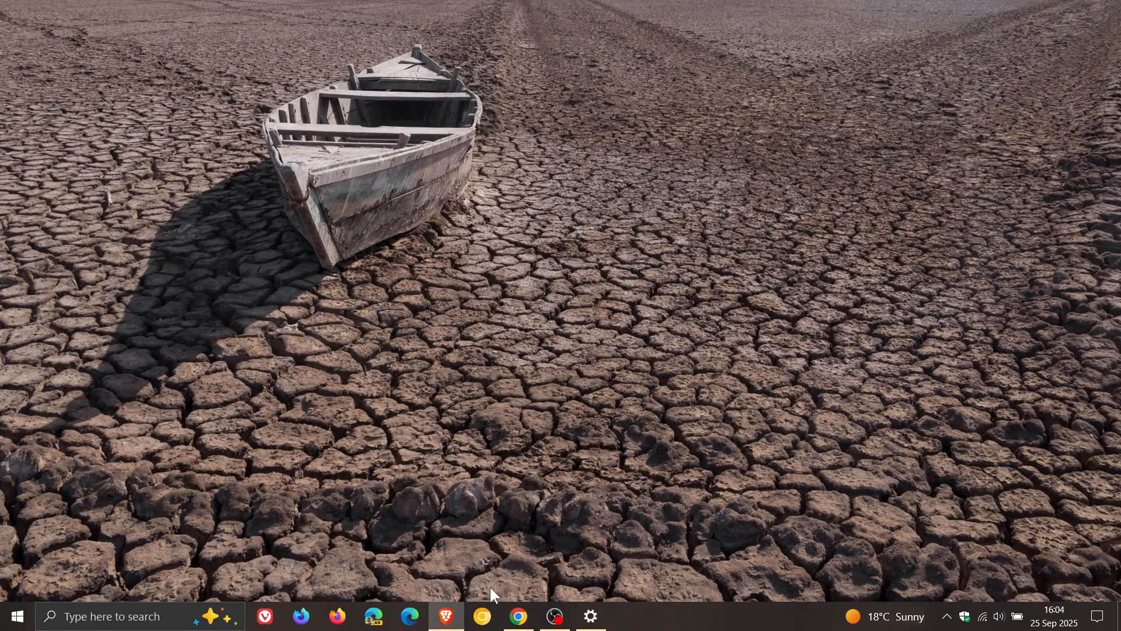
- Bring up the Euroconsumers letter PDF in Chrome and scroll to the no-cost ESU in EEA paragraph
click(519, 615)
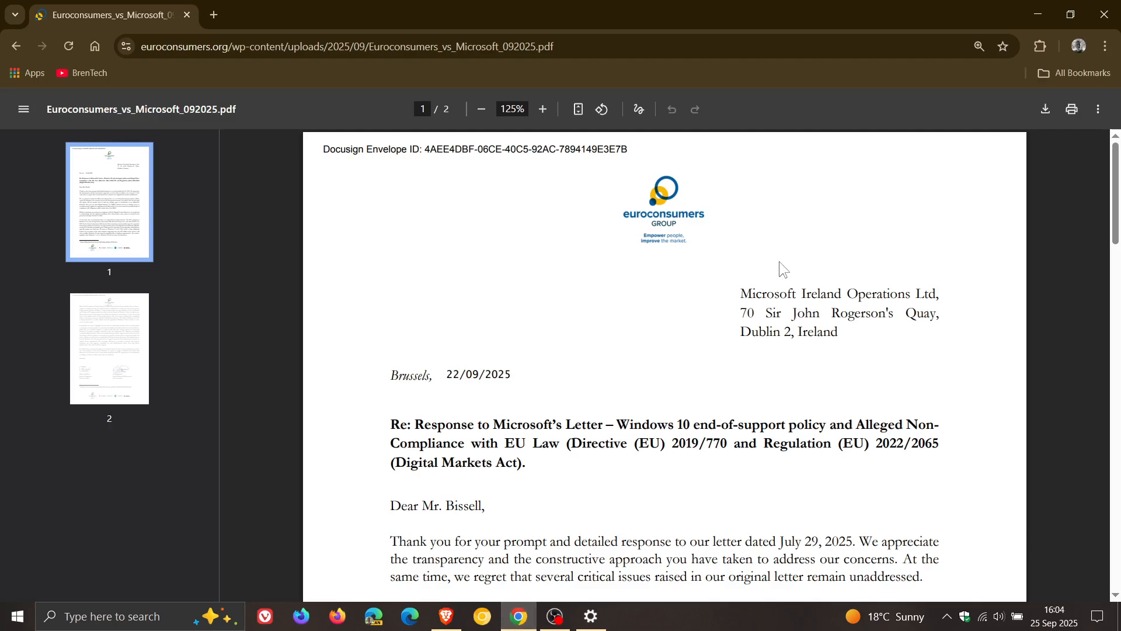
mouse_move(1012, 265)
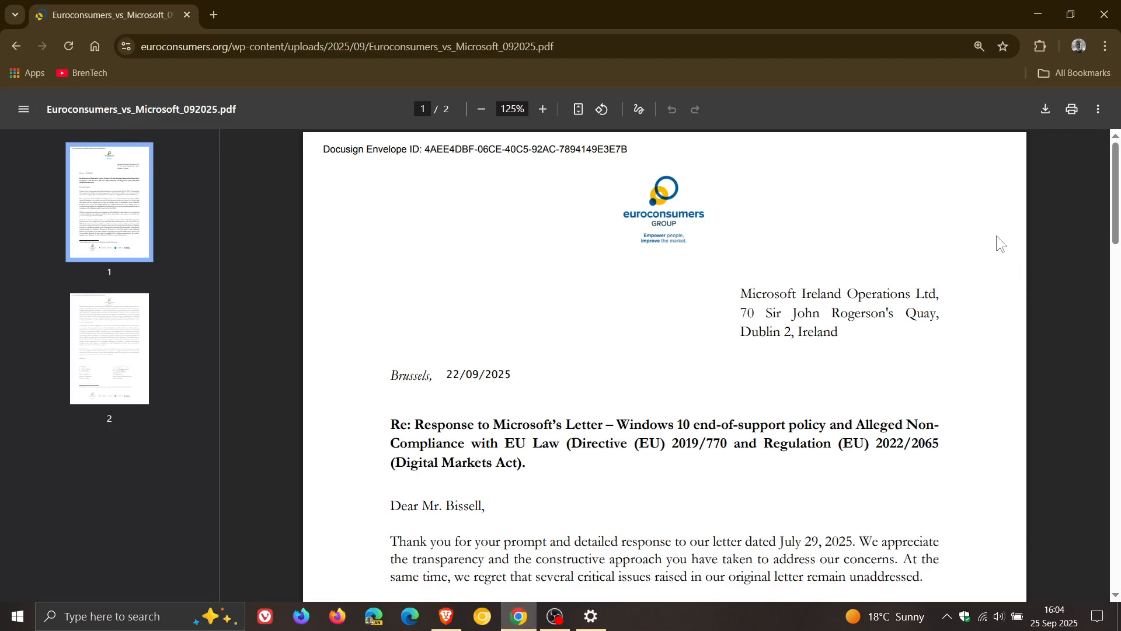
scroll(down, 3)
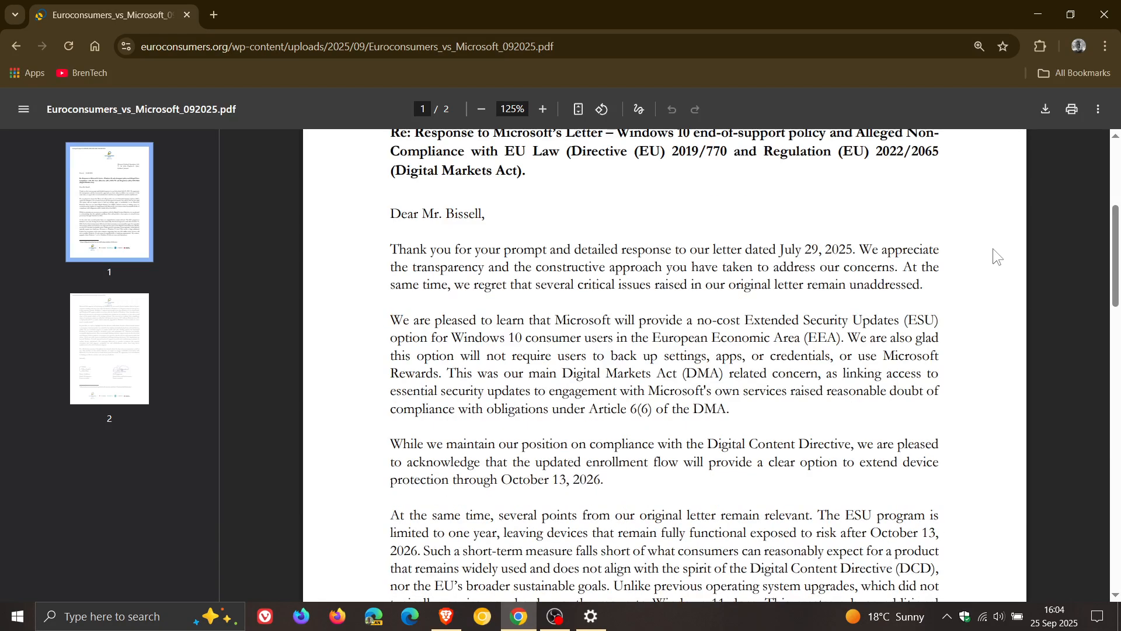
scroll(down, 3)
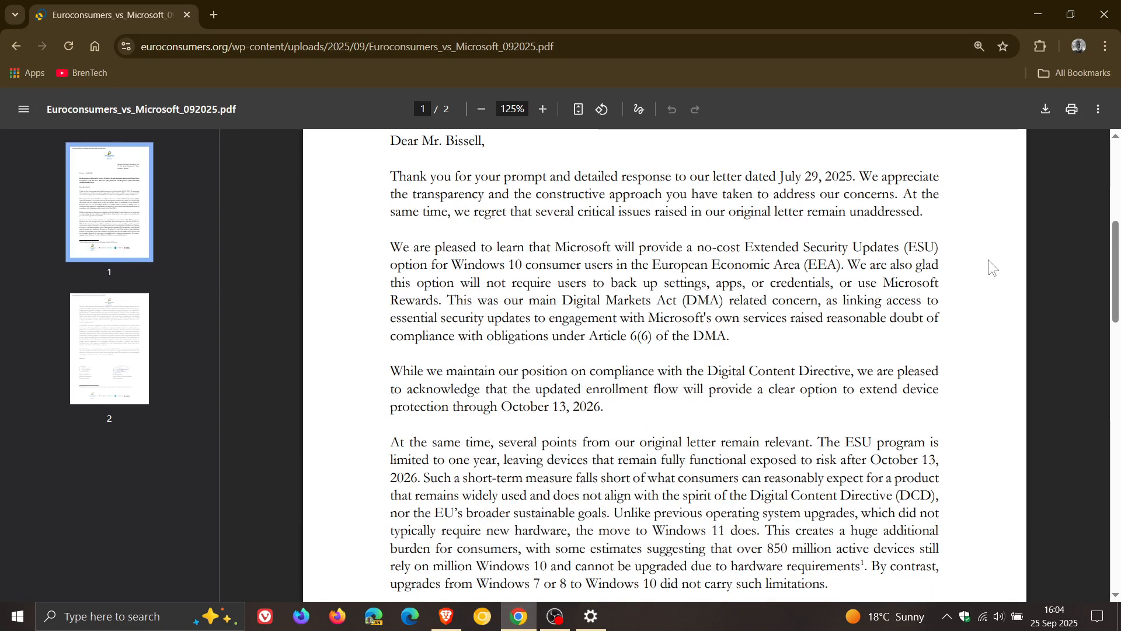
mouse_move(954, 246)
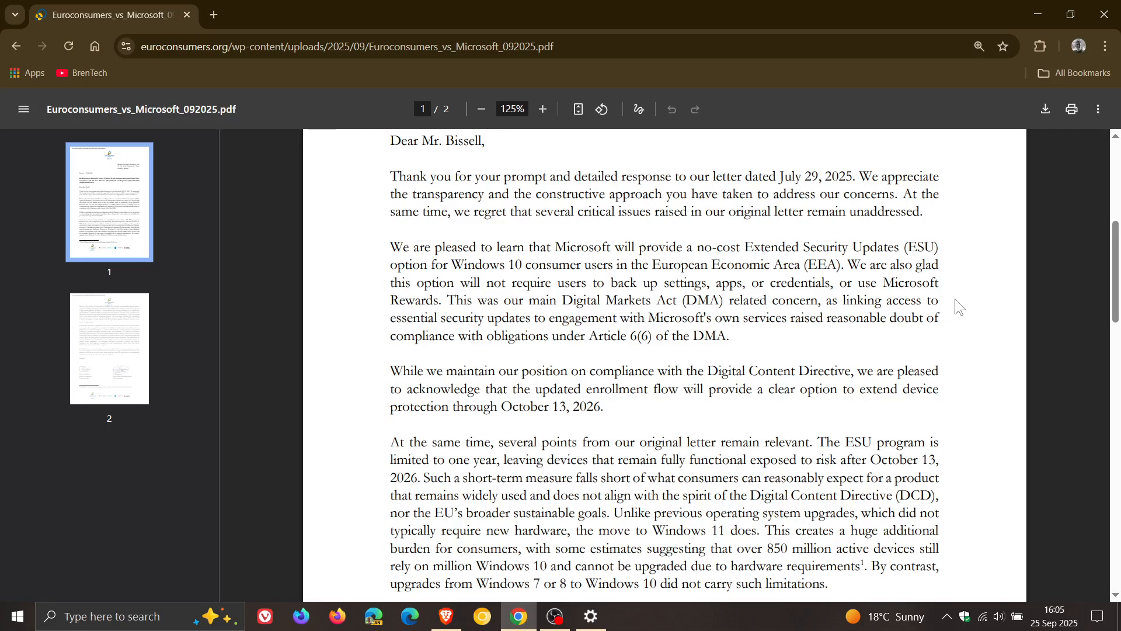
mouse_move(964, 308)
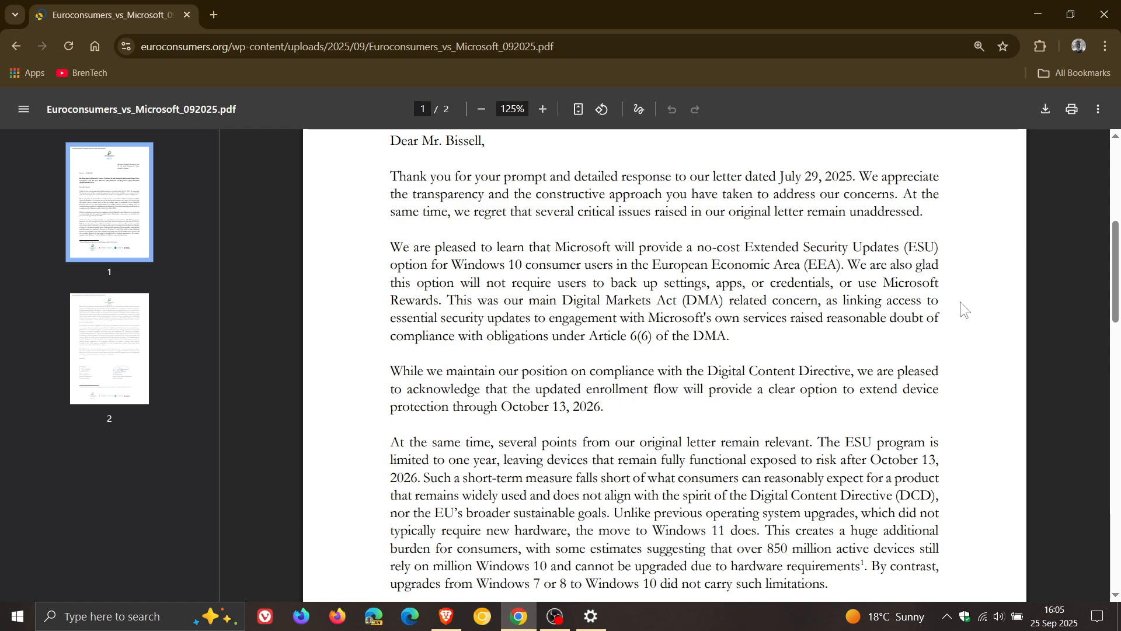
mouse_move(964, 325)
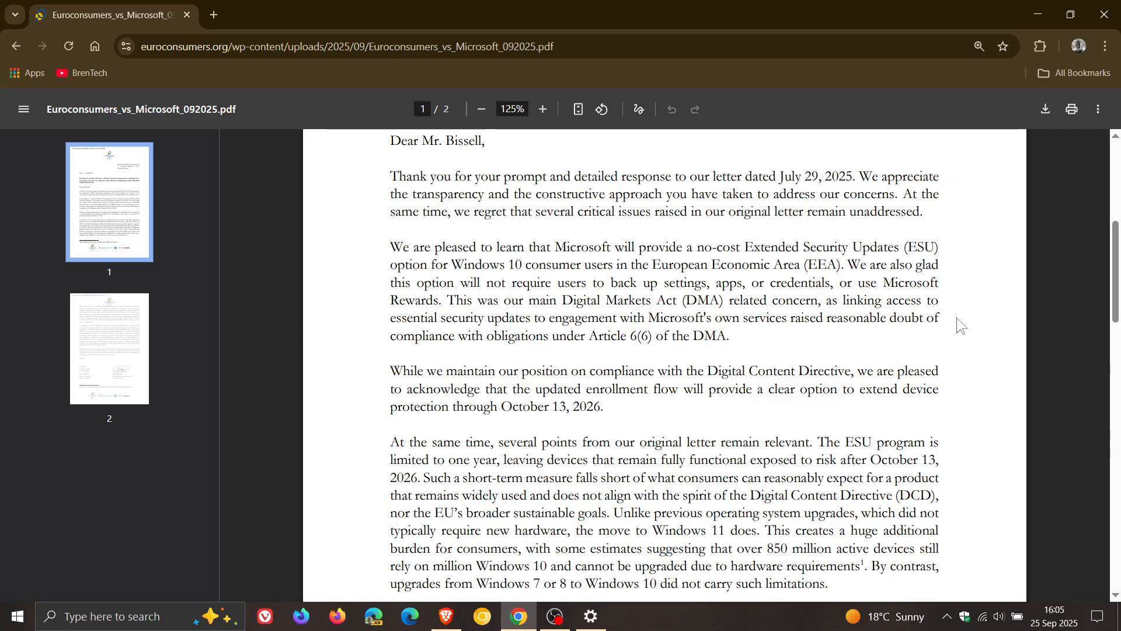
mouse_move(815, 333)
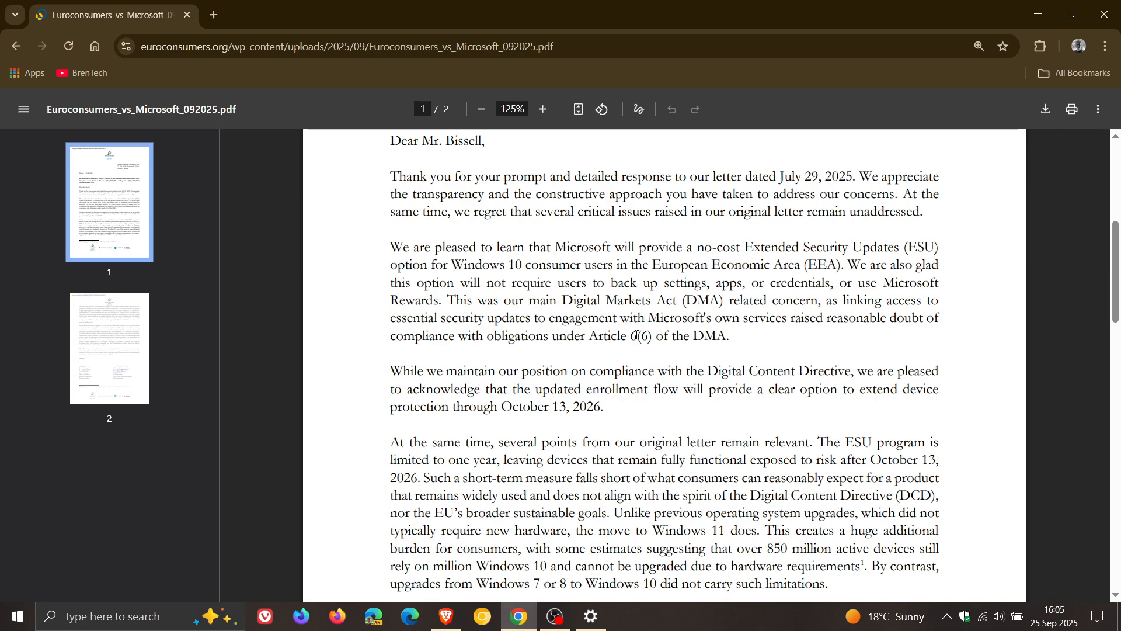
- Move the Chrome letter window aside so only the desktop wallpaper remains visible
drag(584, 336, 729, 335)
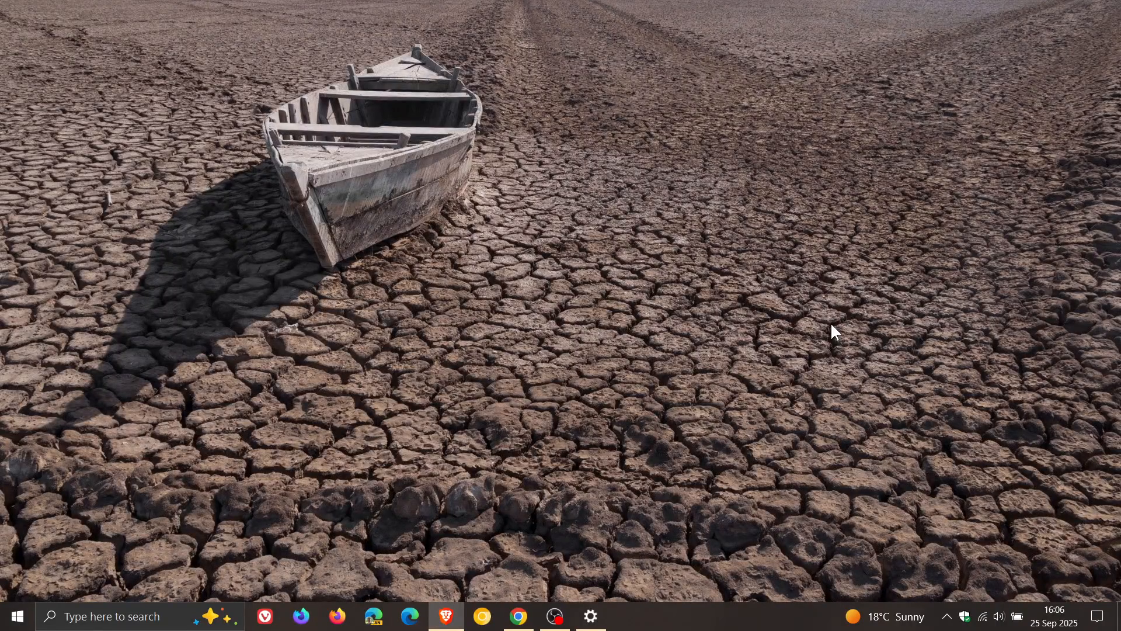
mouse_move(861, 327)
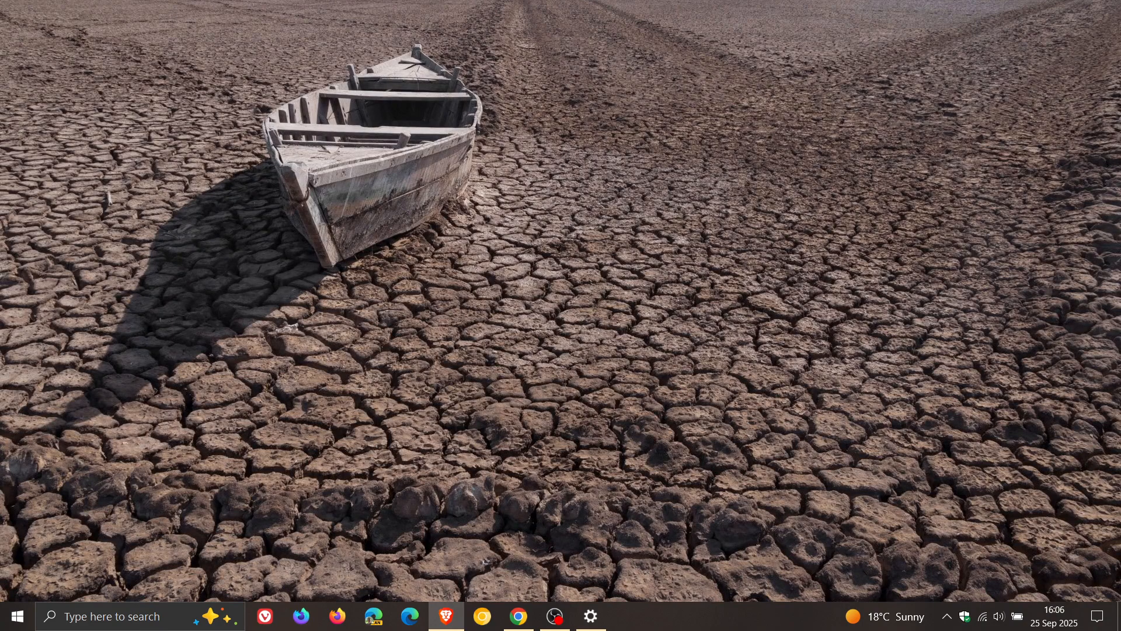
mouse_move(751, 336)
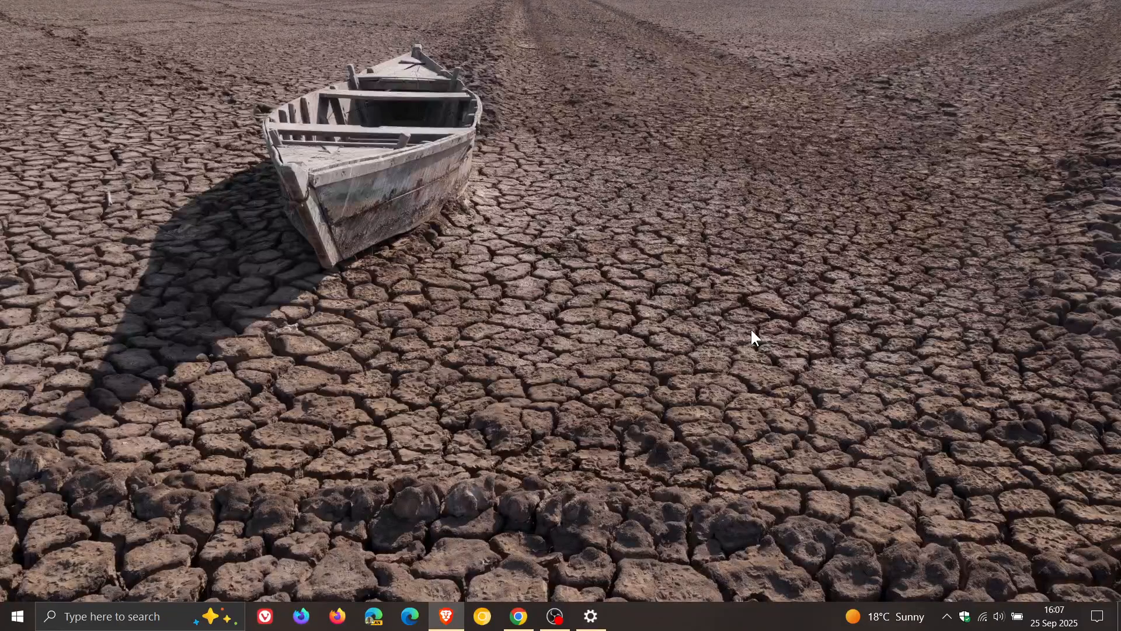
mouse_move(782, 334)
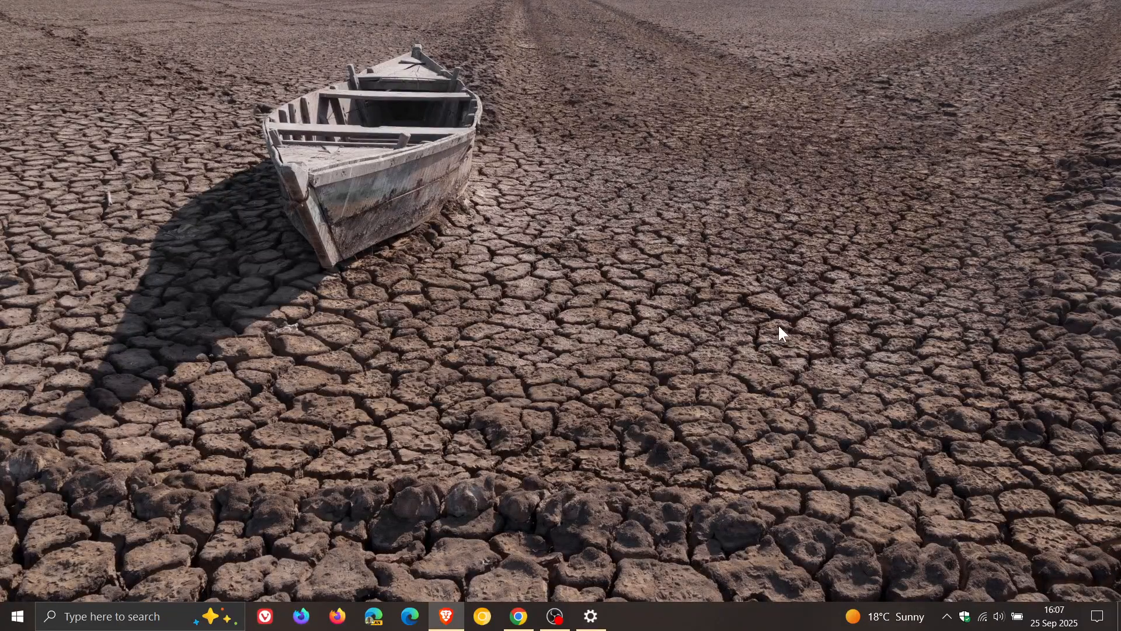
mouse_move(757, 330)
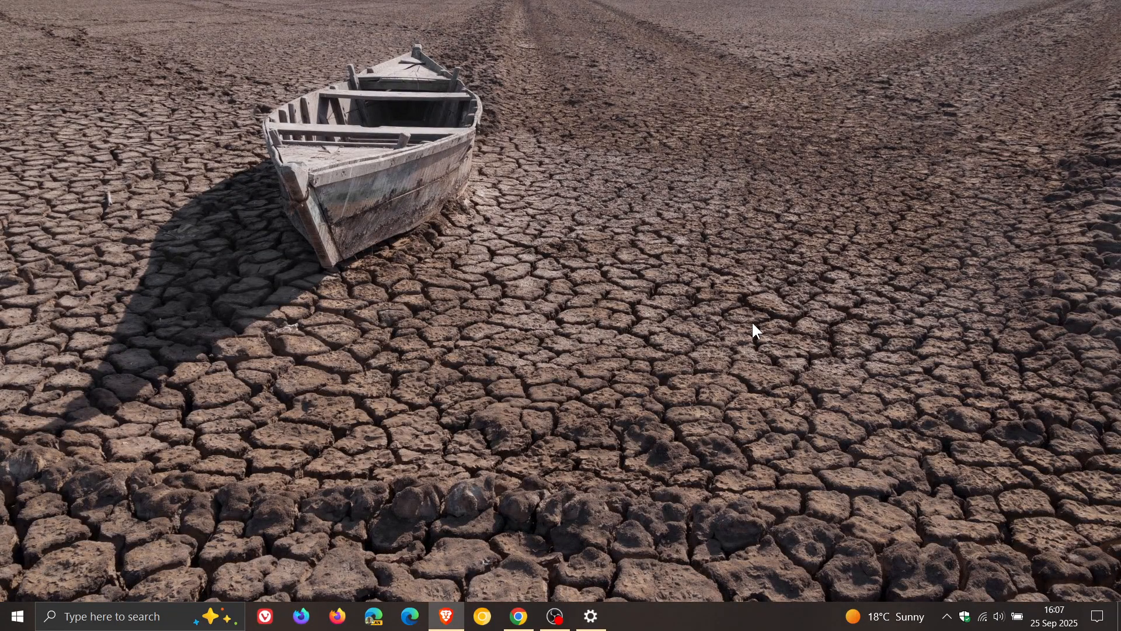